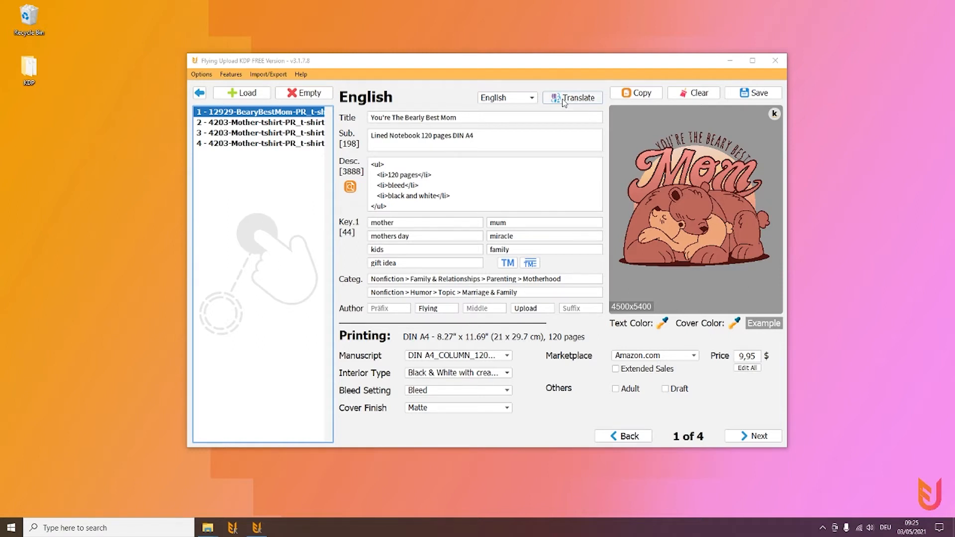
mouse_move(615, 84)
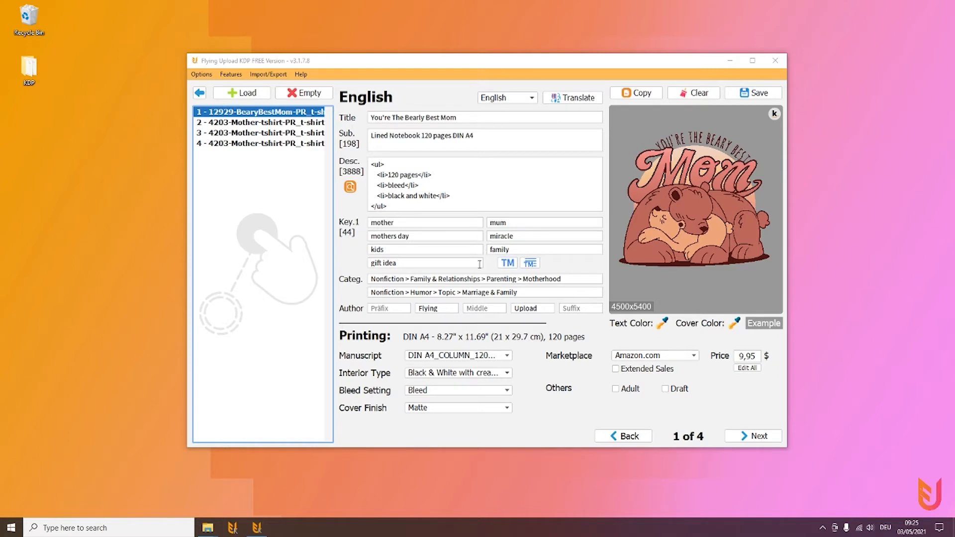
mouse_move(708, 341)
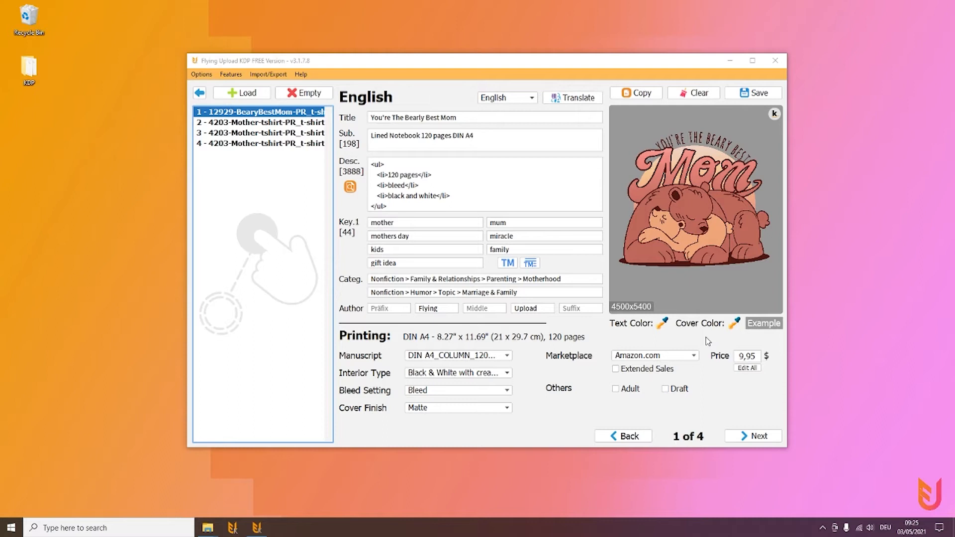
mouse_move(667, 337)
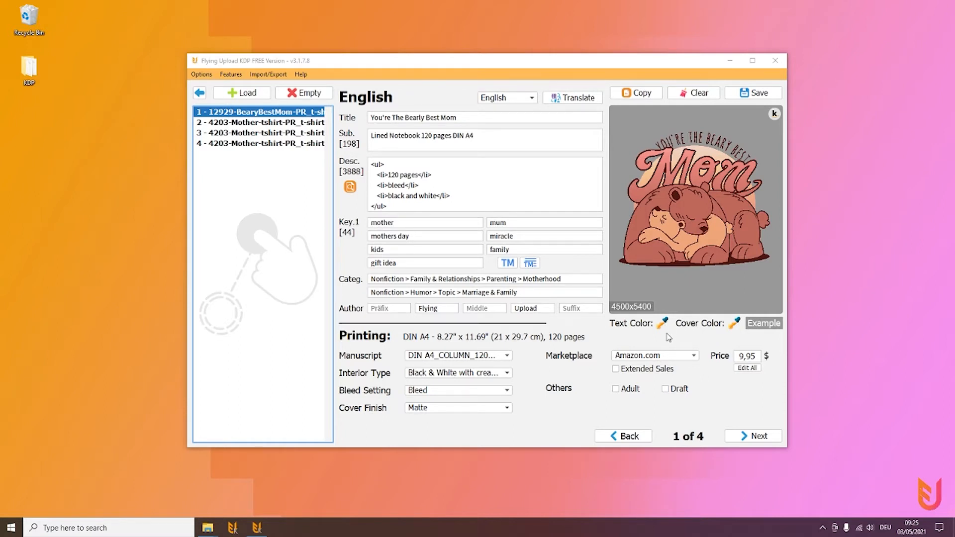
Step: Mark the second design for Amazon KDP upload in the upload manager, then close it
left_click(230, 73)
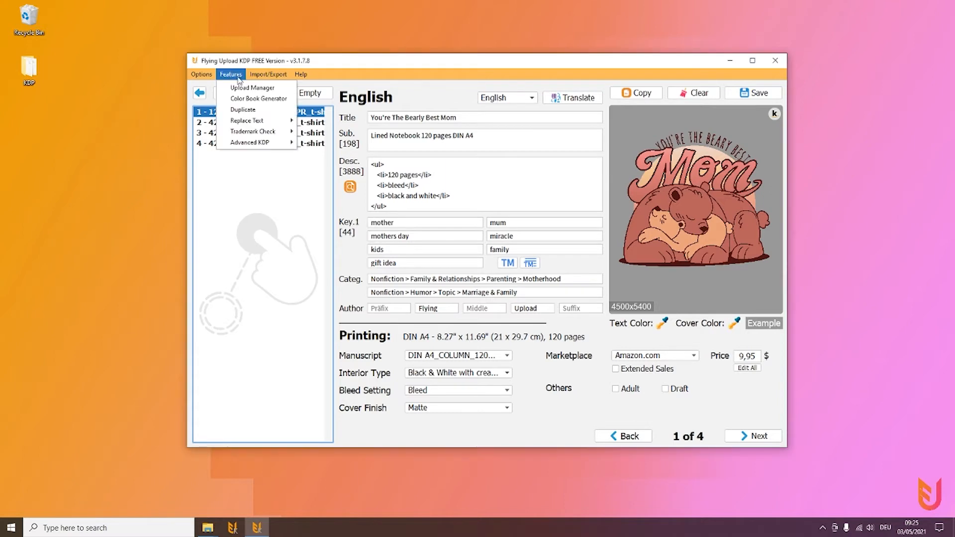
left_click(252, 88)
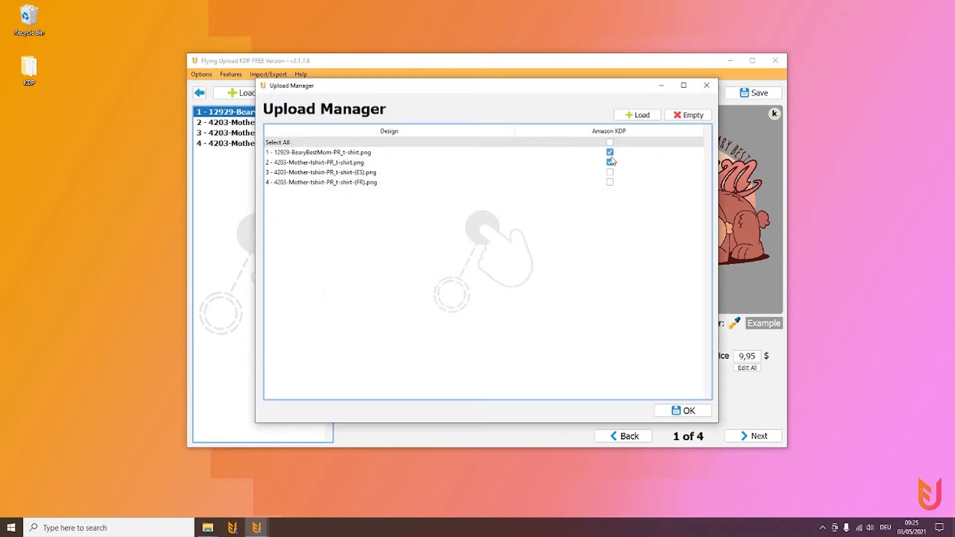
left_click(609, 162)
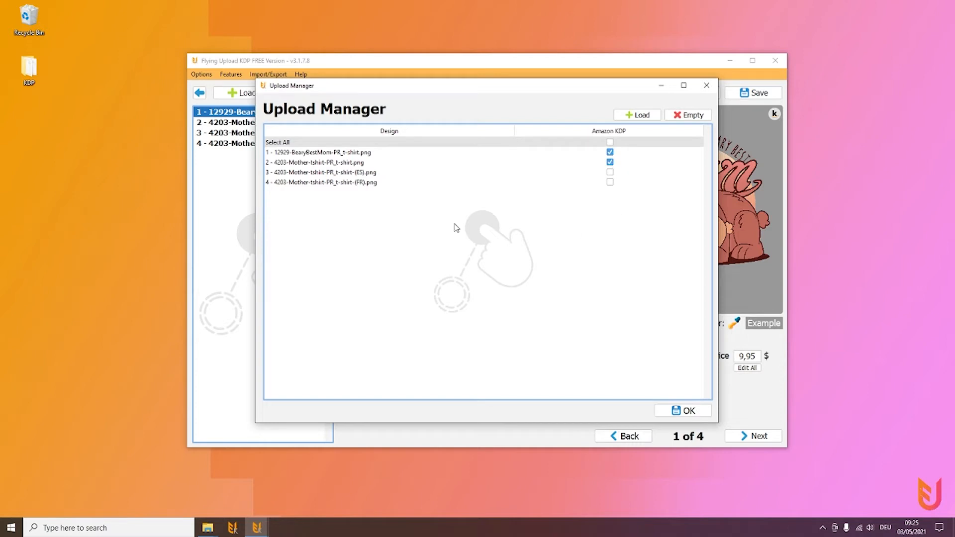
mouse_move(612, 189)
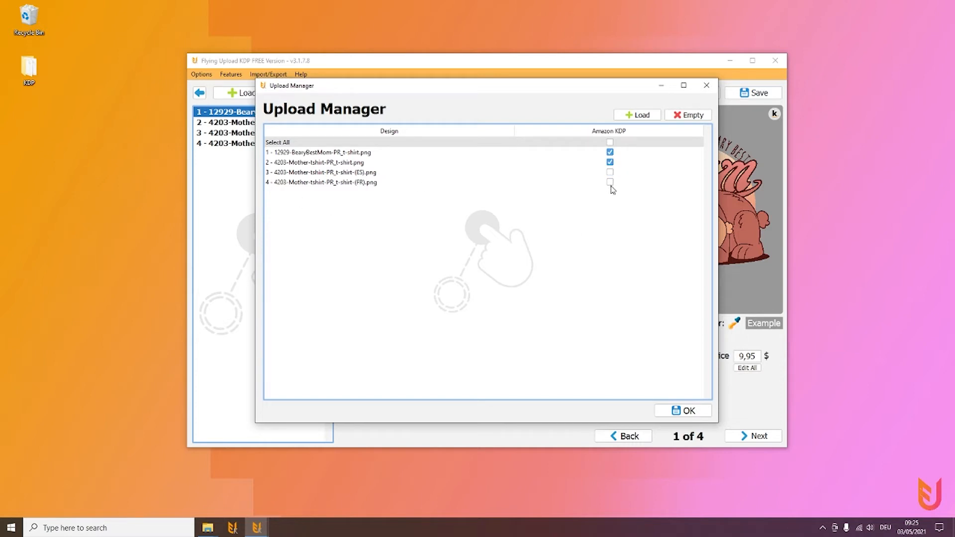
mouse_move(706, 86)
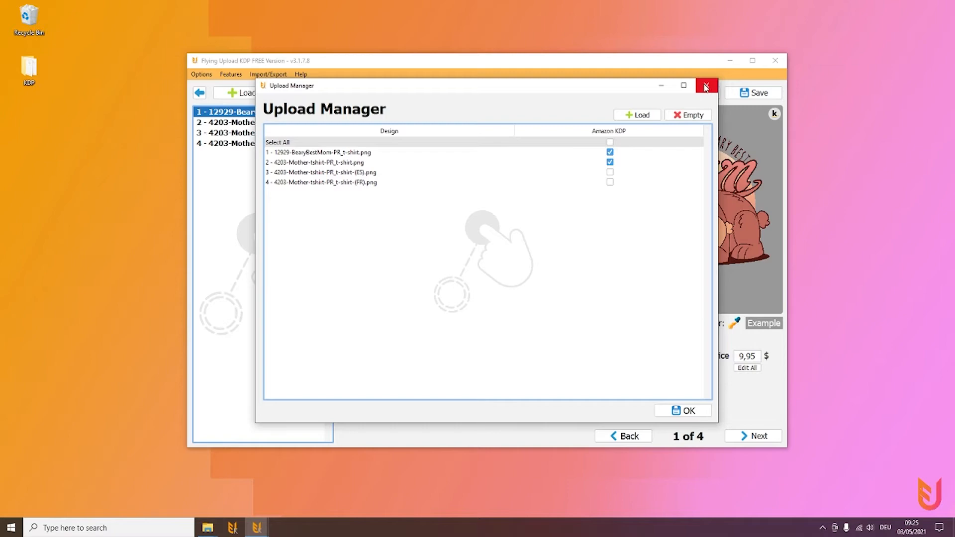
left_click(706, 85)
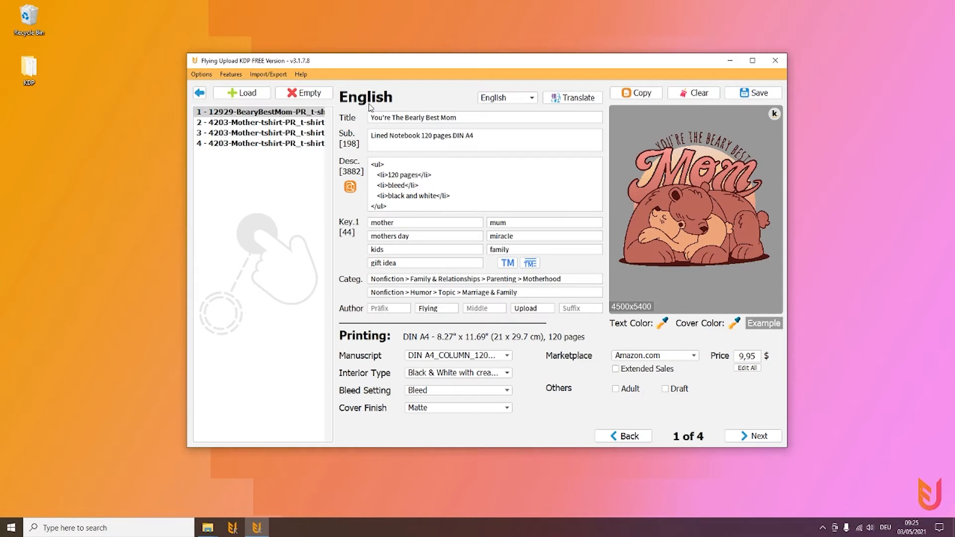
mouse_move(241, 92)
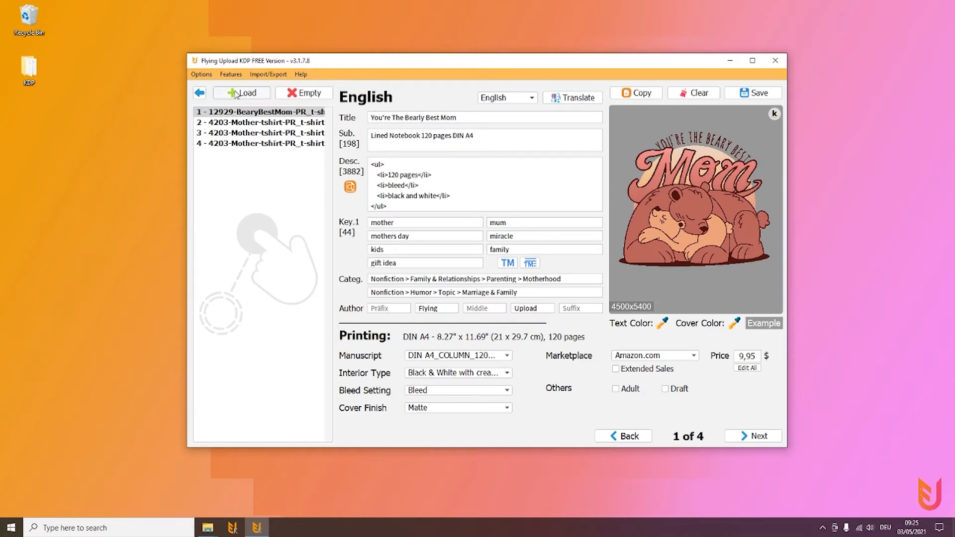
Step: Bring up the Color Book Generator from the Features menu
left_click(230, 73)
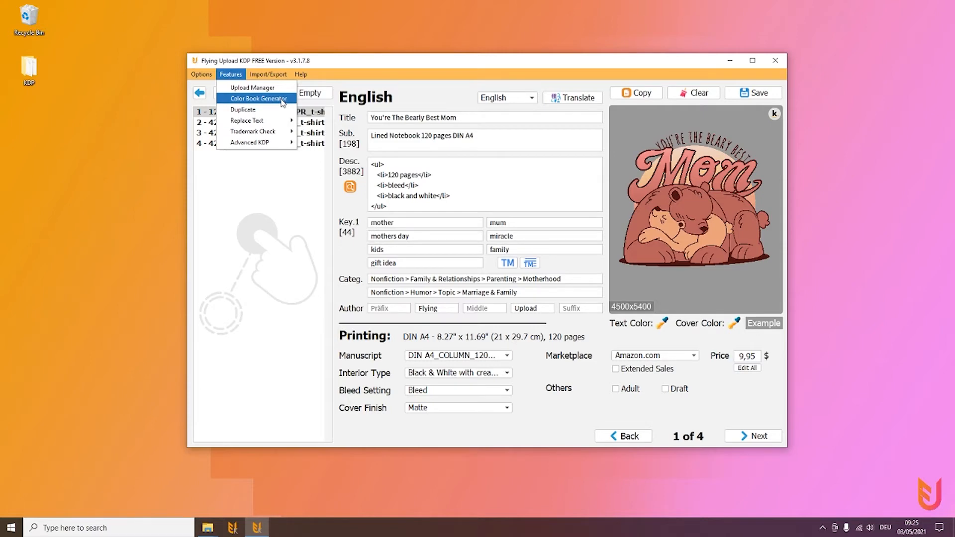
left_click(259, 98)
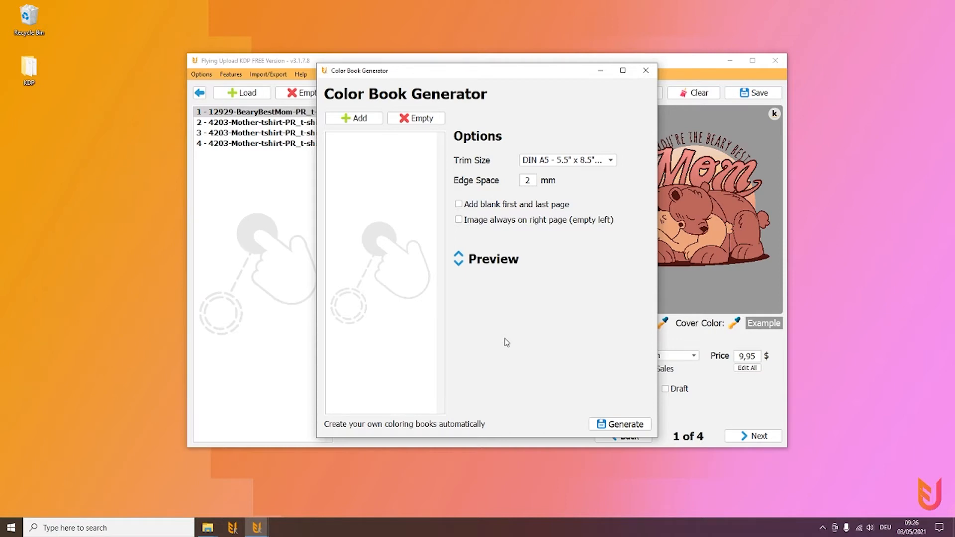
mouse_move(48, 103)
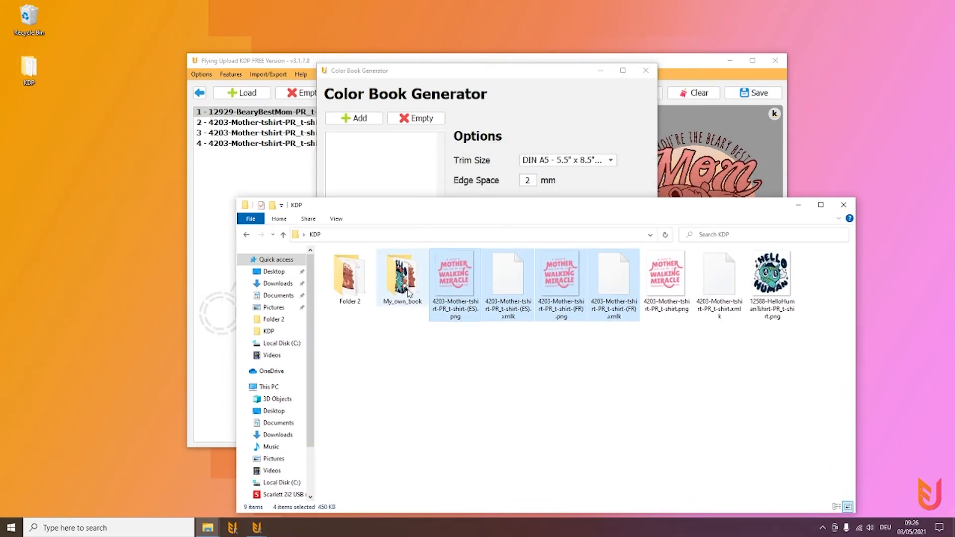
Step: Add the three PNG designs from the My_own_book folder to the image list
double_click(401, 275)
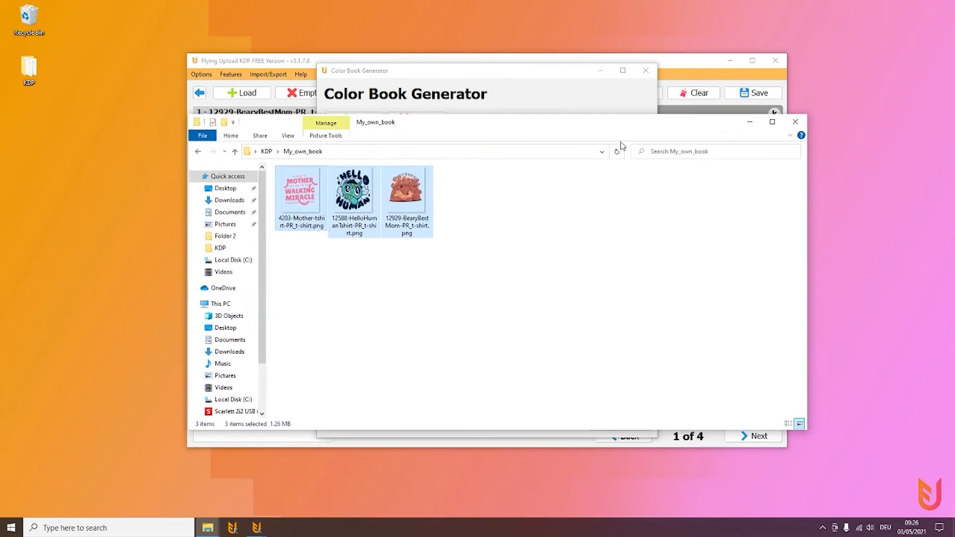
left_click(565, 159)
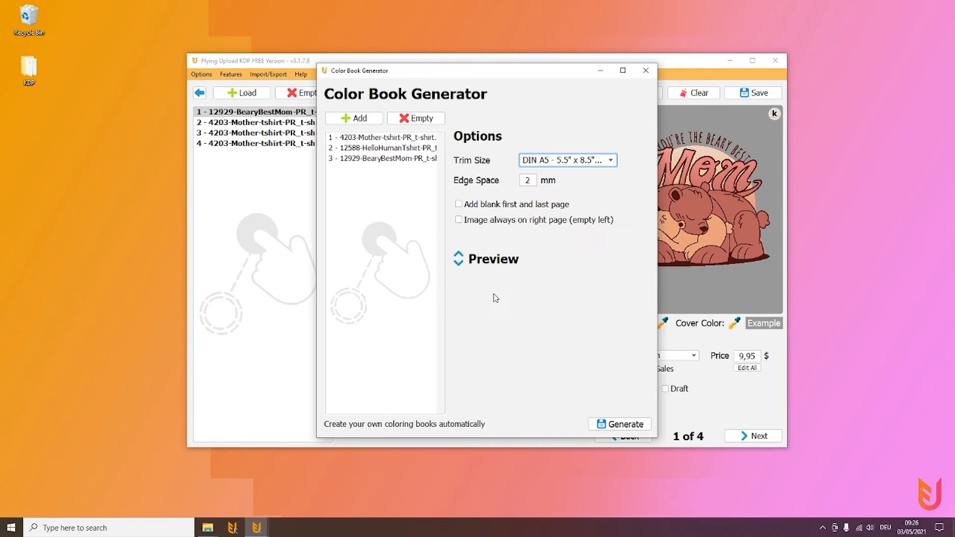
Step: Include blank first and last pages and start generating the PDF
left_click(457, 204)
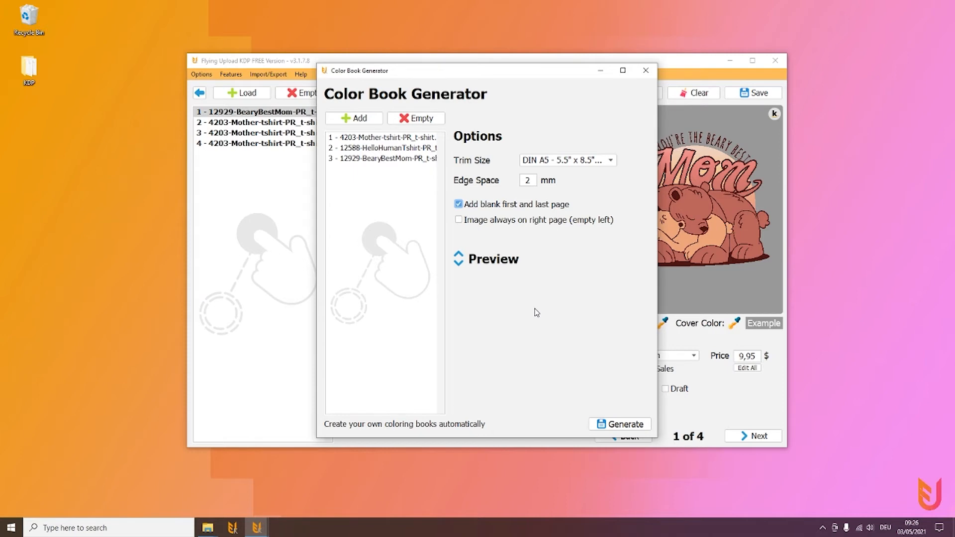
mouse_move(390, 229)
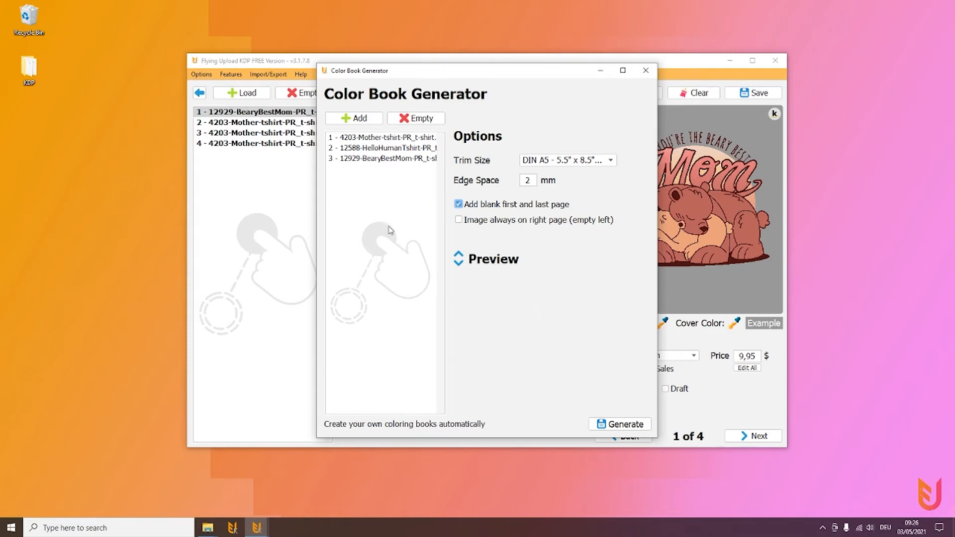
left_click(618, 424)
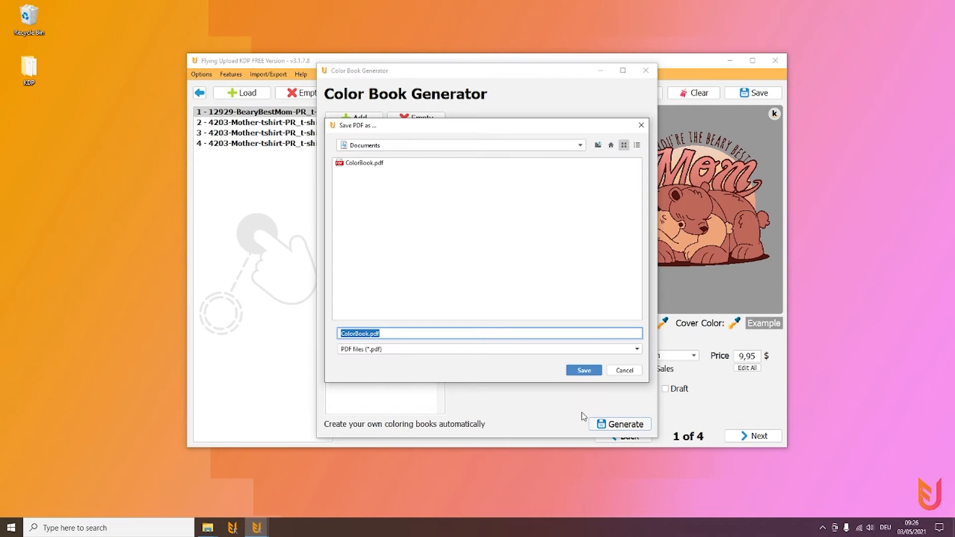
Step: Try saving the PDF into Desktop > KDP > My_own_book
left_click(579, 145)
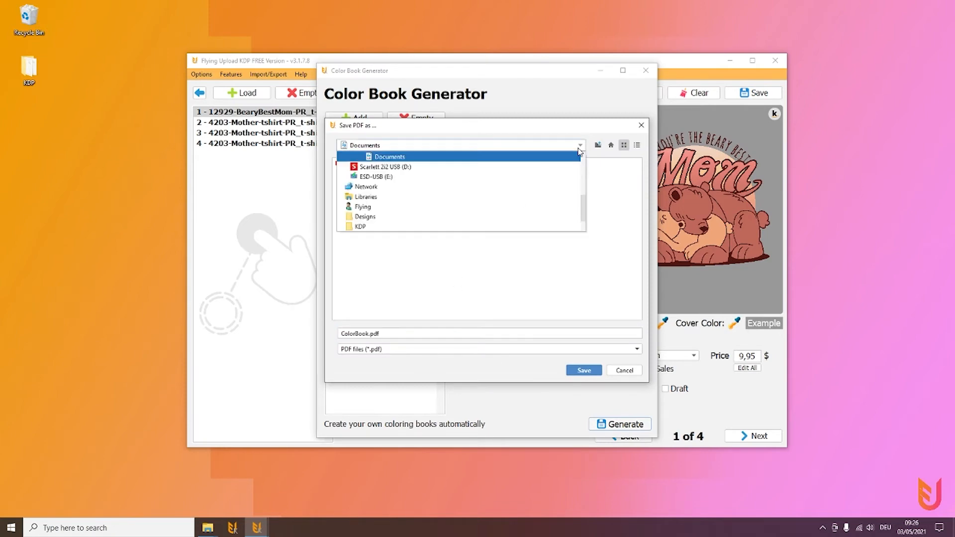
scroll("down", 3)
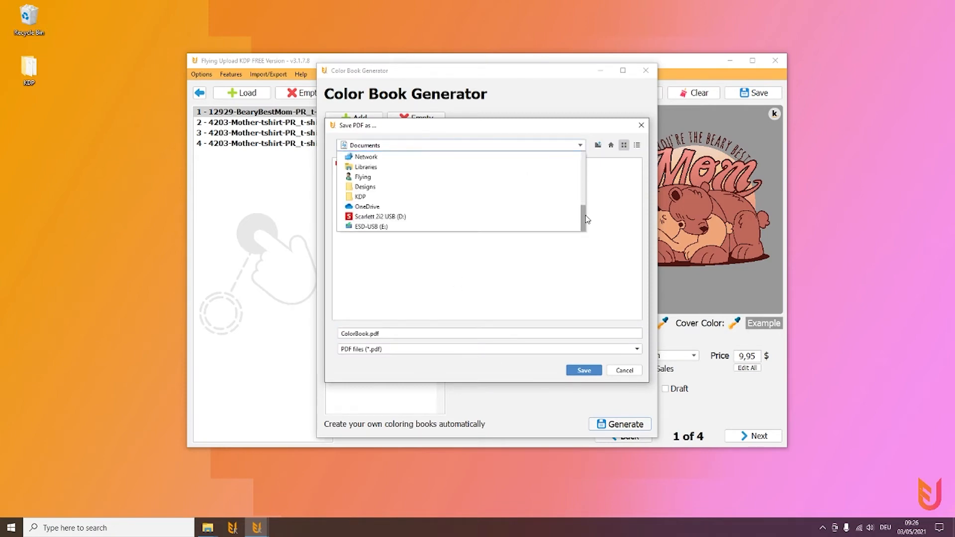
scroll("down", 3)
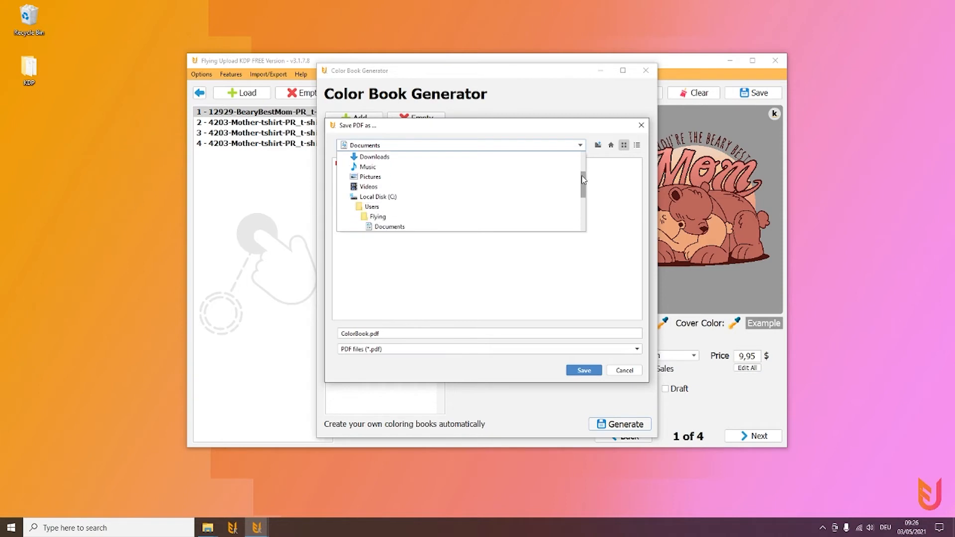
left_click(376, 210)
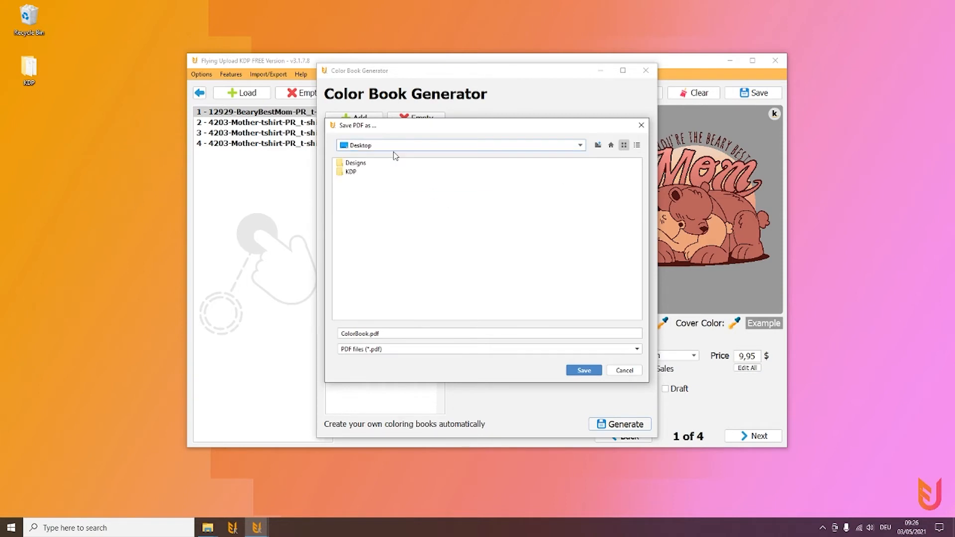
double_click(349, 171)
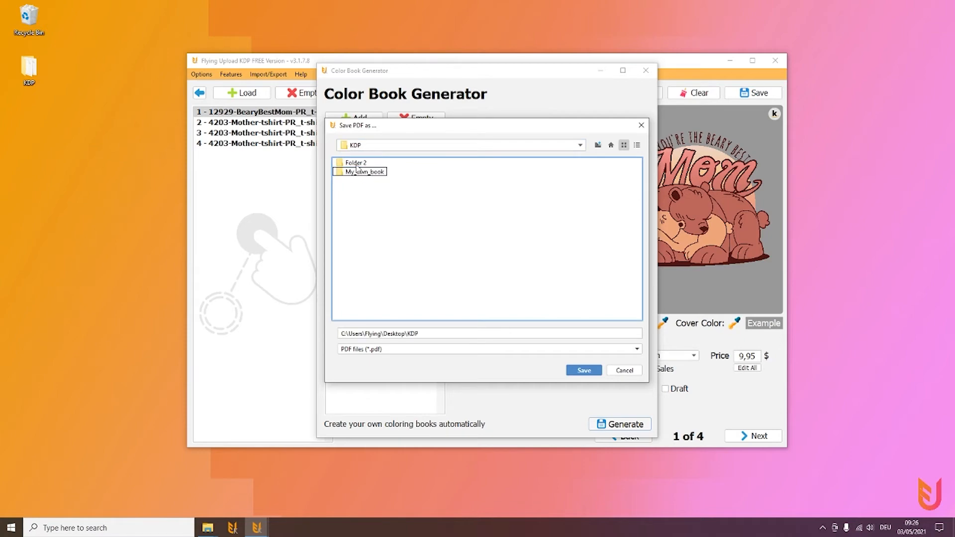
double_click(362, 171)
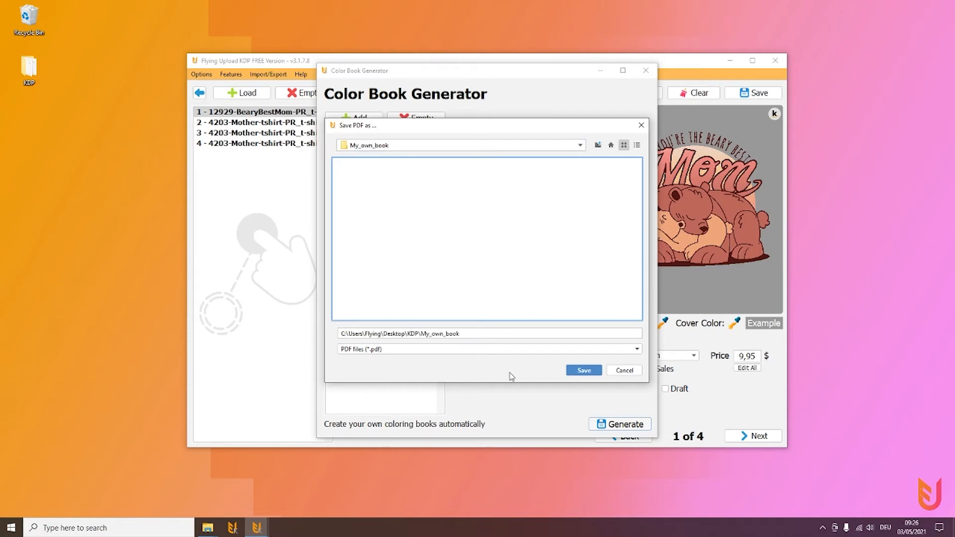
mouse_move(378, 357)
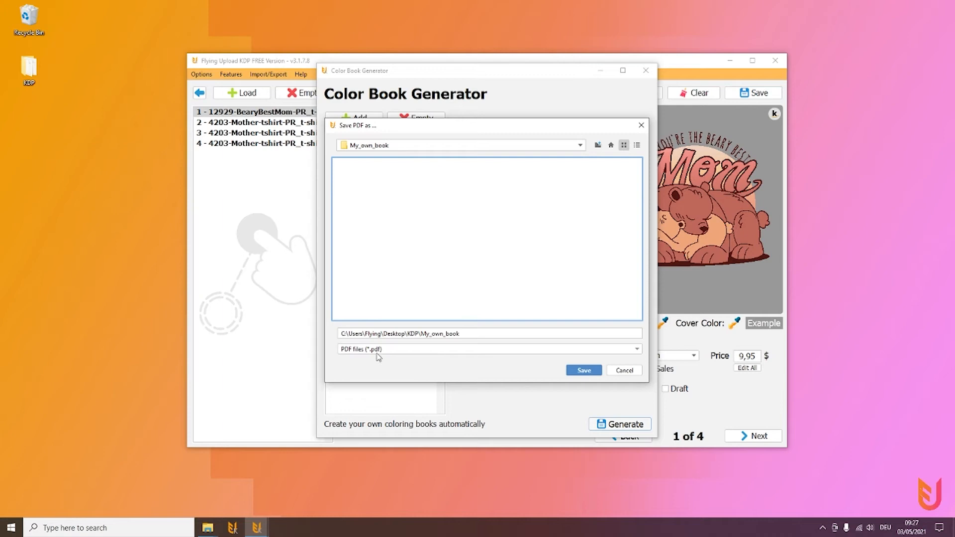
mouse_move(439, 349)
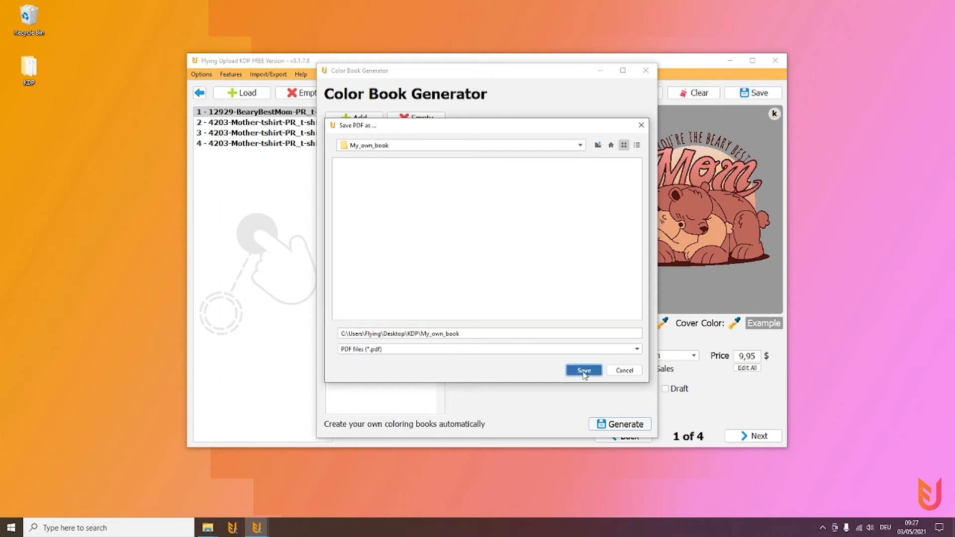
left_click(583, 370)
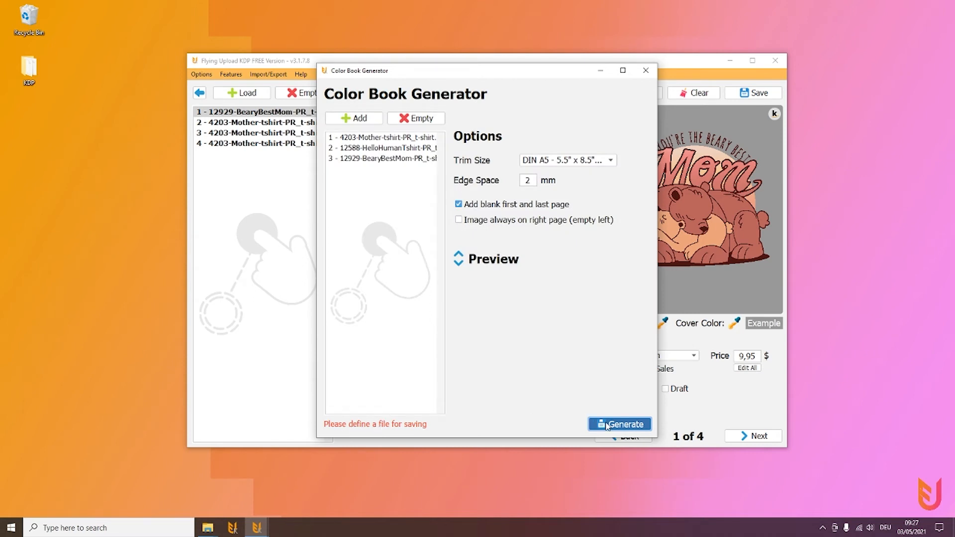
Step: Regenerate and save the coloring book as ColorBook.pdf
left_click(619, 424)
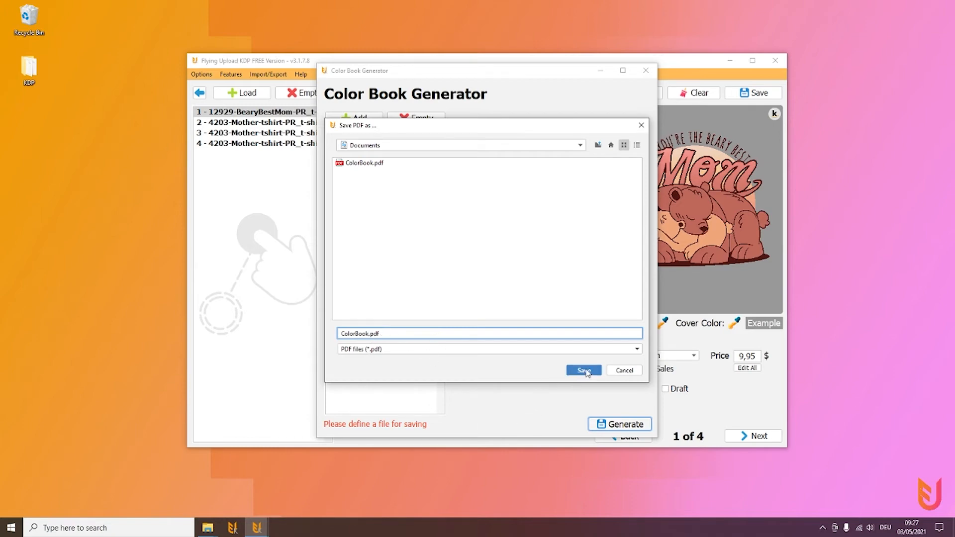
left_click(582, 370)
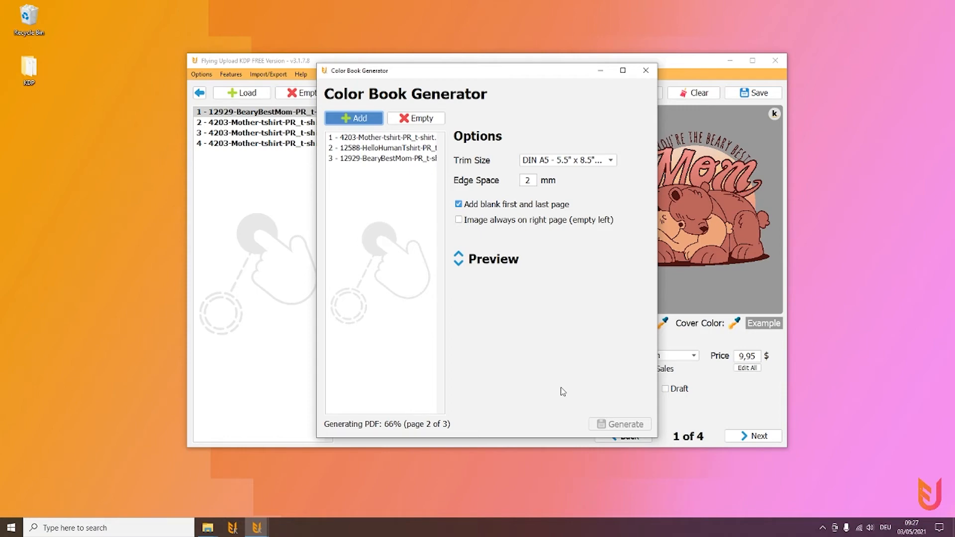
left_click(619, 425)
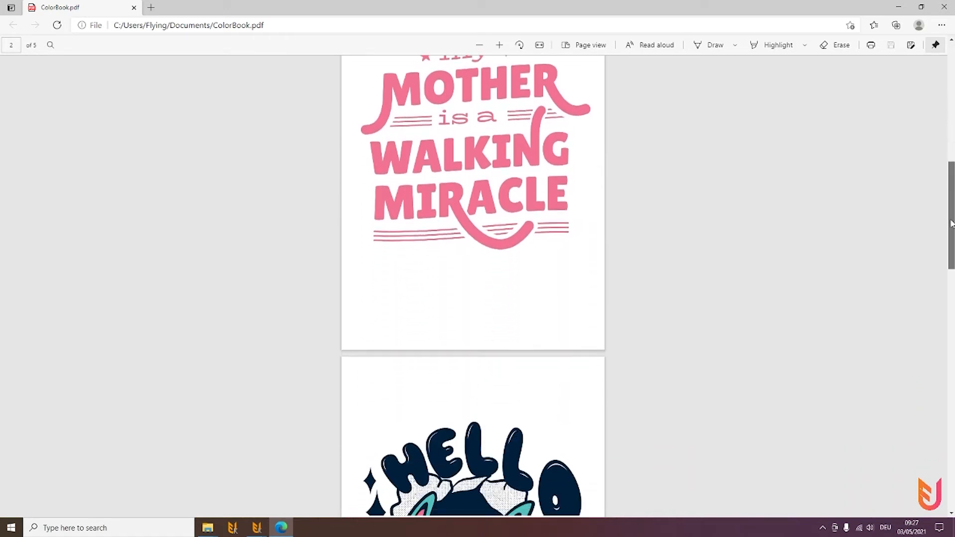
Step: Scroll through the generated ColorBook.pdf pages in Edge
scroll("down", 3)
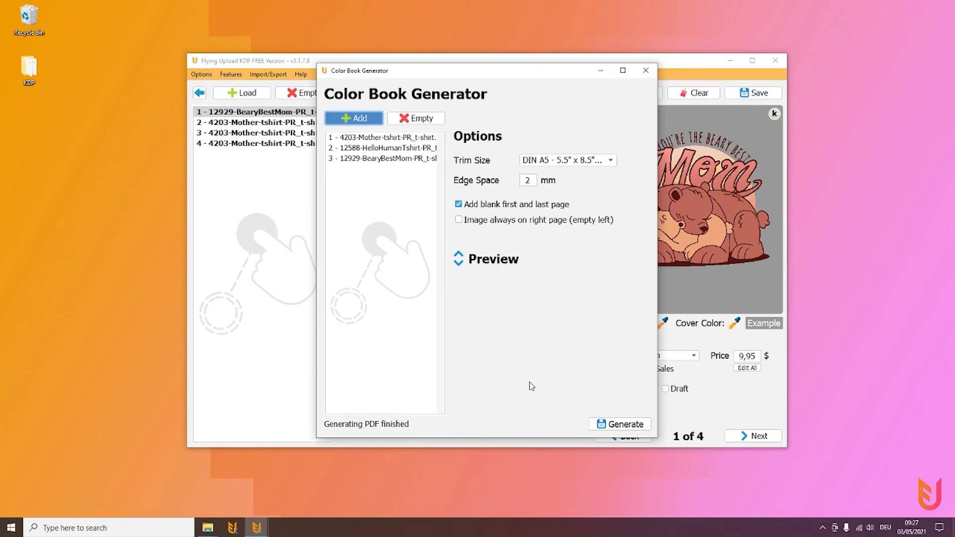
Step: Close the Color Book Generator and show the Replace Text choices under Features
left_click(645, 70)
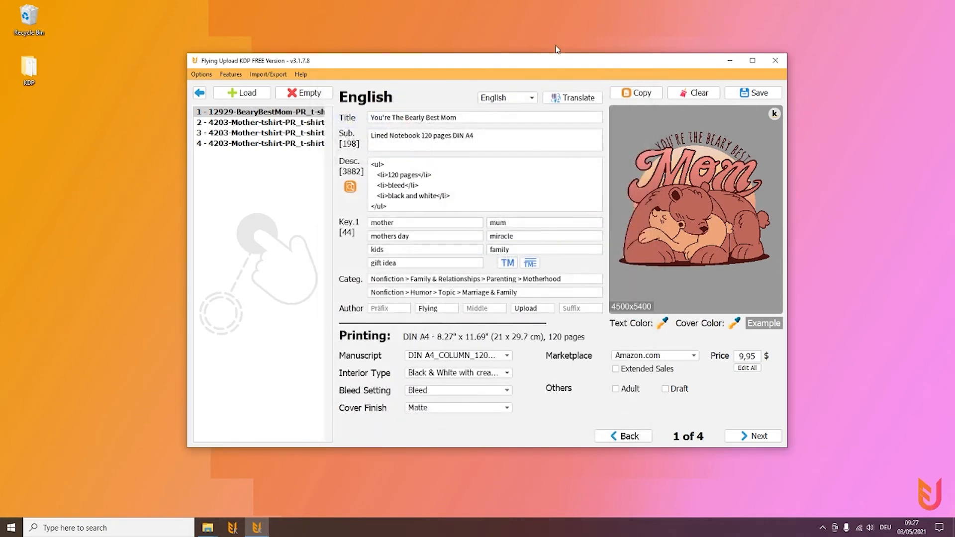
left_click(229, 74)
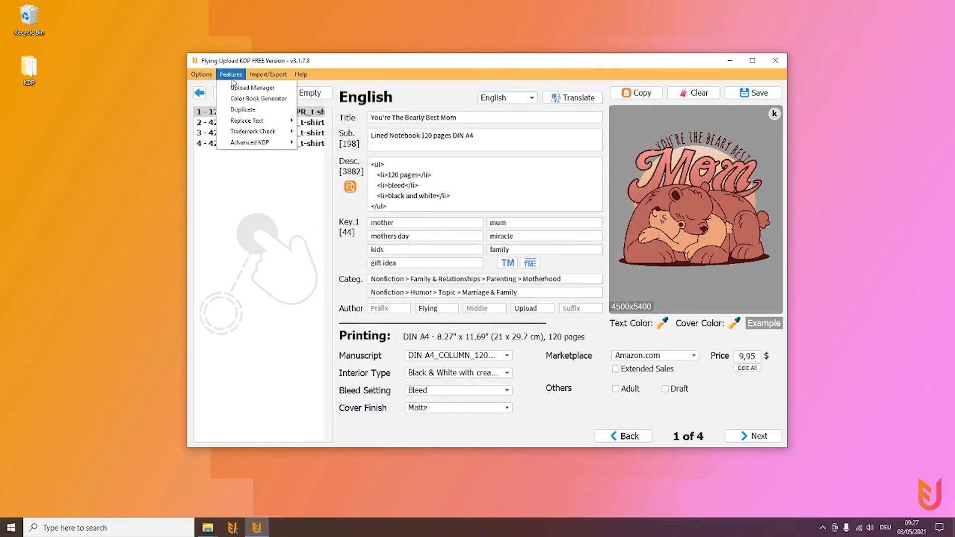
mouse_move(247, 120)
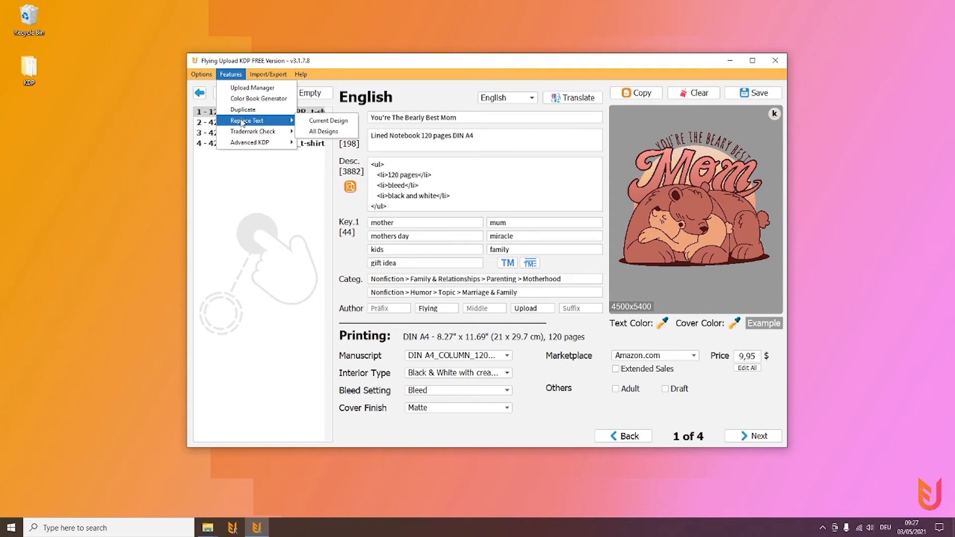
mouse_move(327, 120)
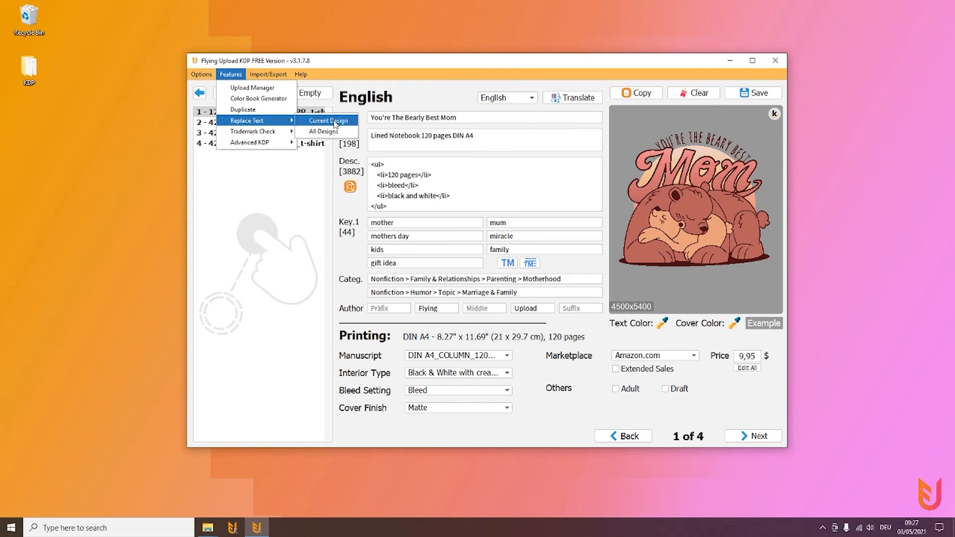
mouse_move(318, 130)
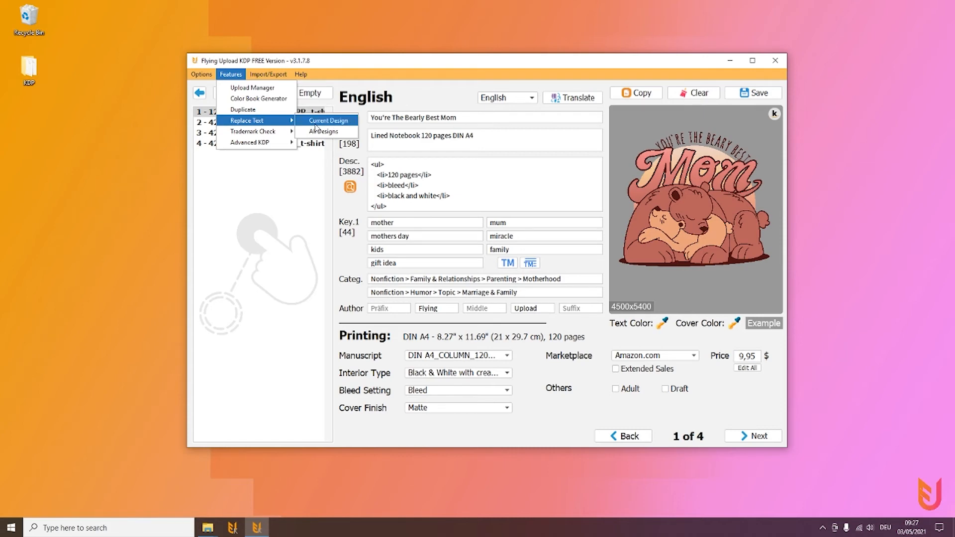
mouse_move(322, 131)
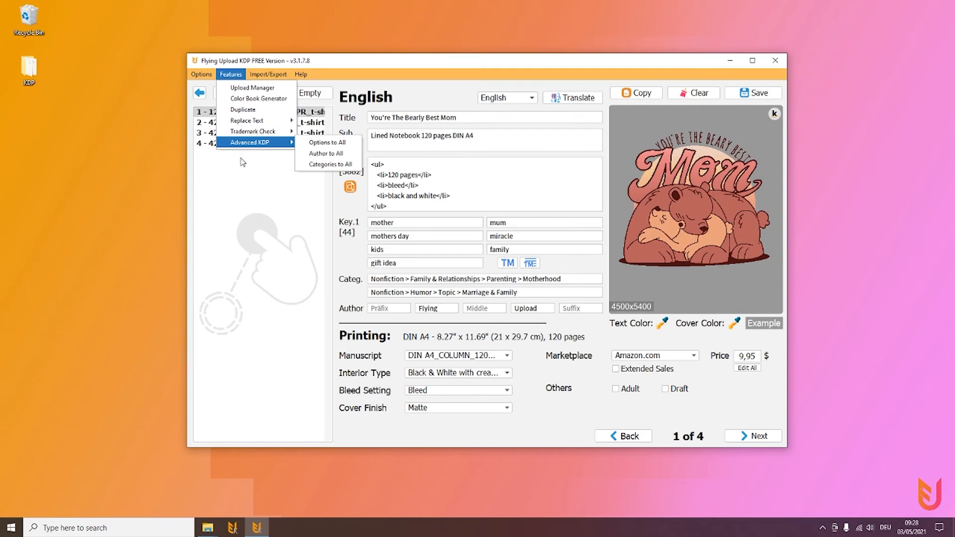
mouse_move(220, 148)
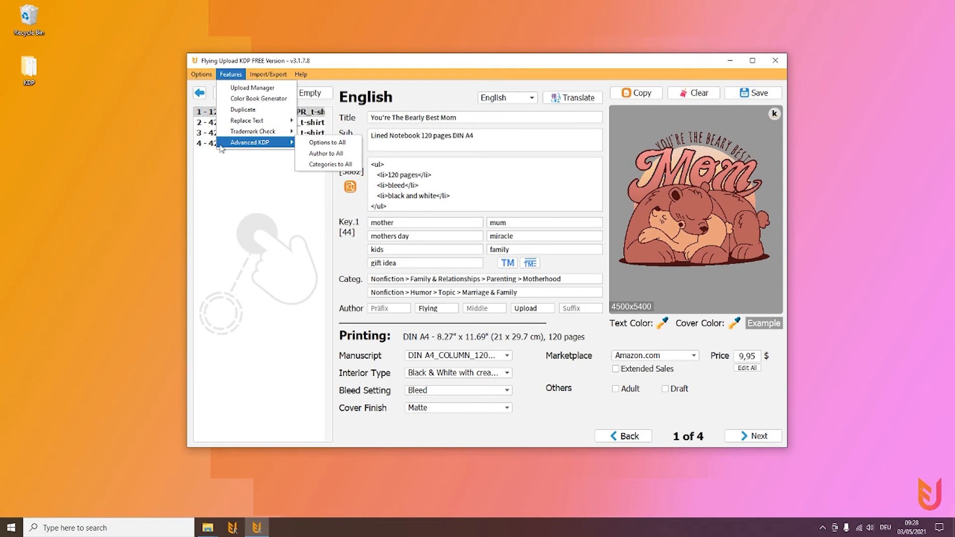
mouse_move(245, 150)
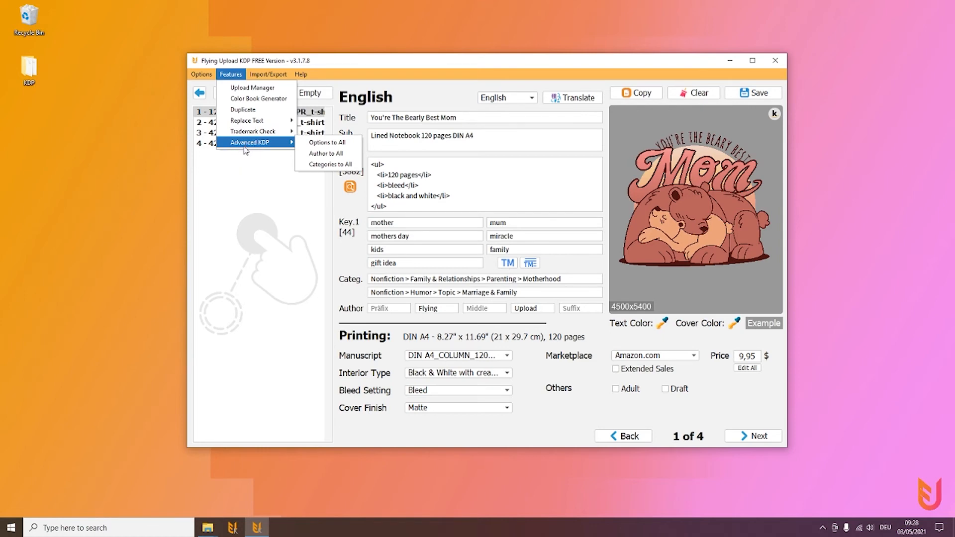
mouse_move(241, 143)
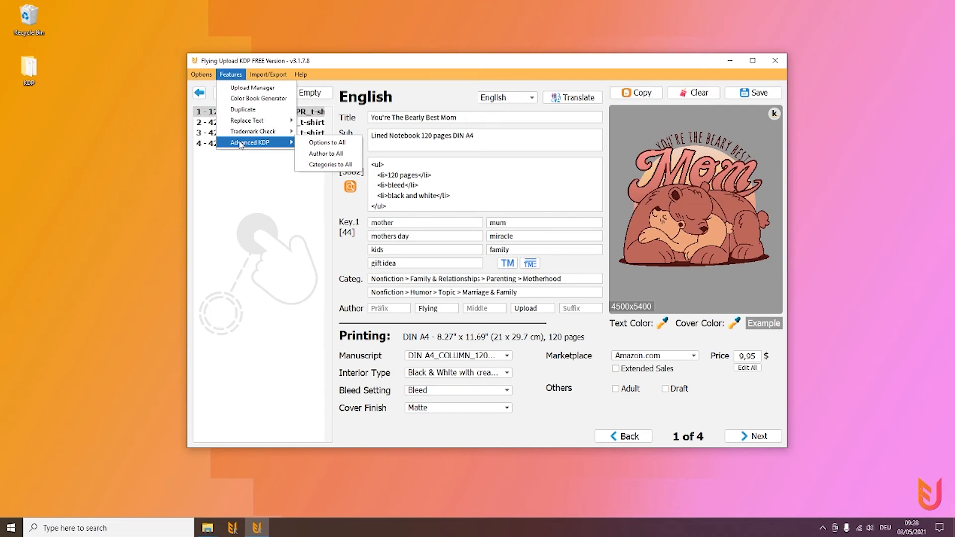
mouse_move(277, 317)
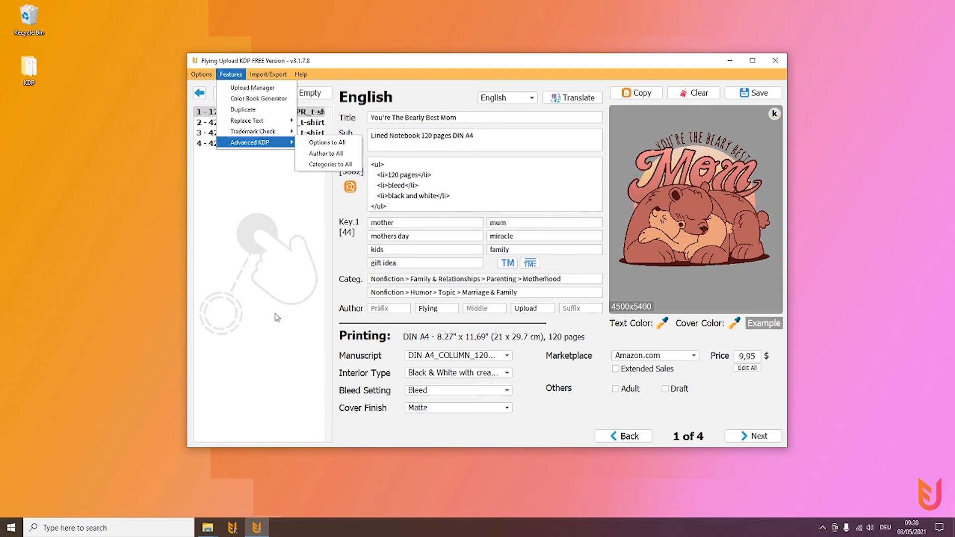
mouse_move(244, 142)
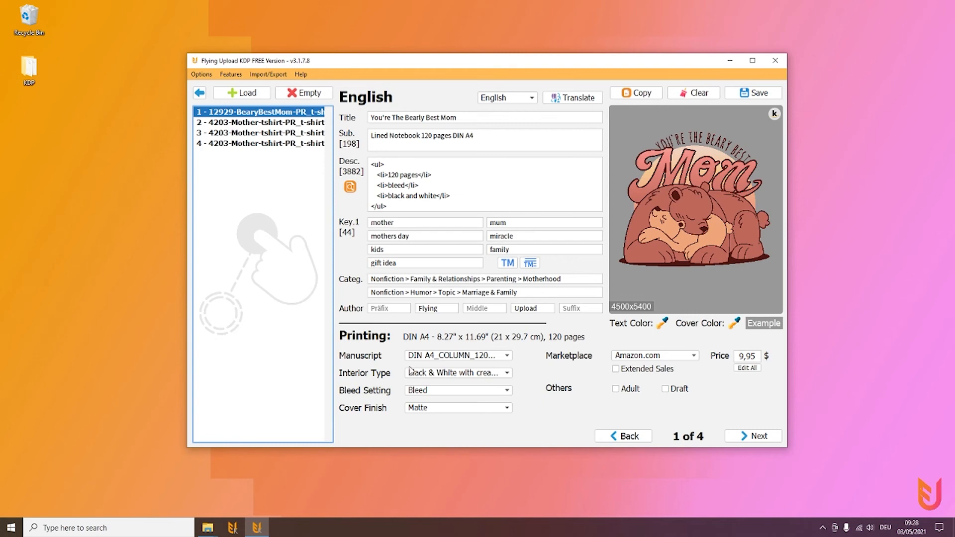
Step: Revisit the Advanced KDP apply-to-all choices, then return to design 1's listing
left_click(230, 74)
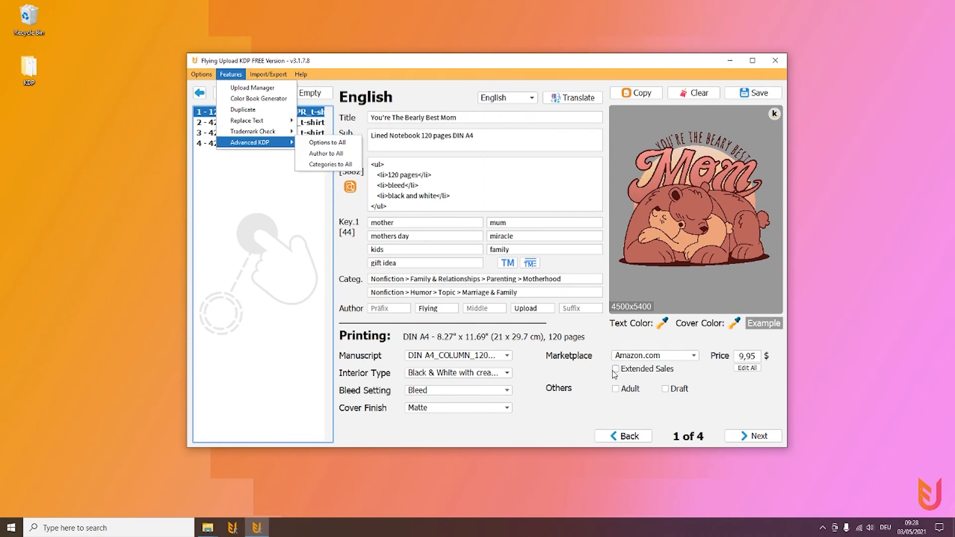
mouse_move(574, 366)
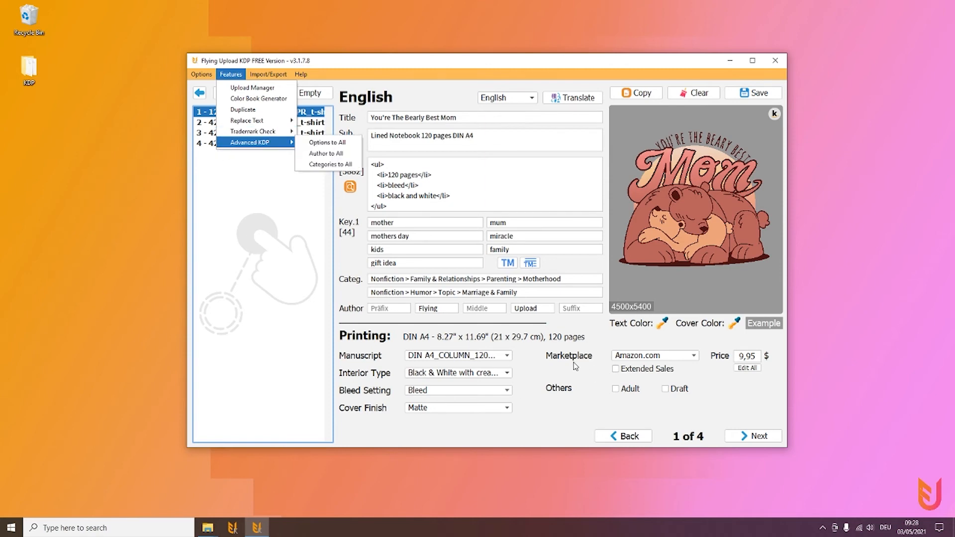
mouse_move(281, 157)
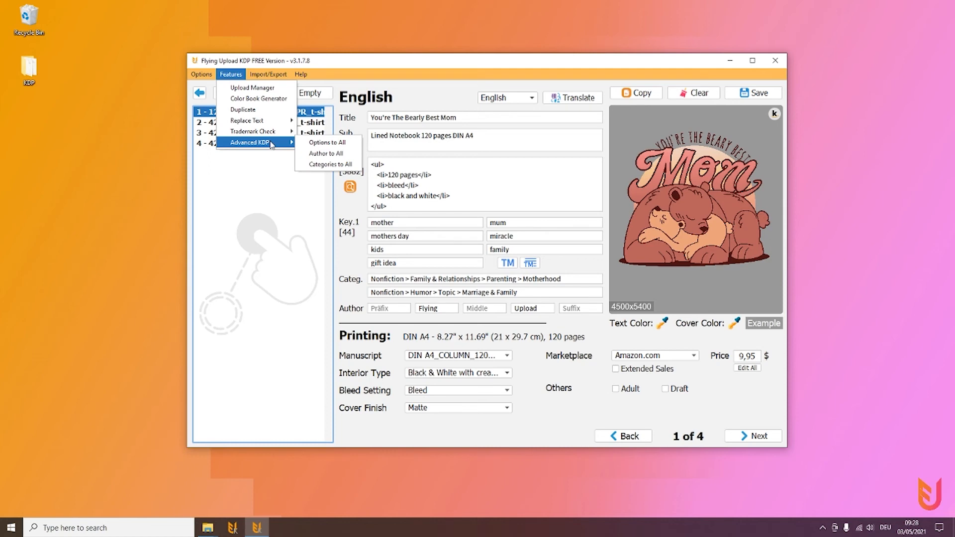
mouse_move(426, 274)
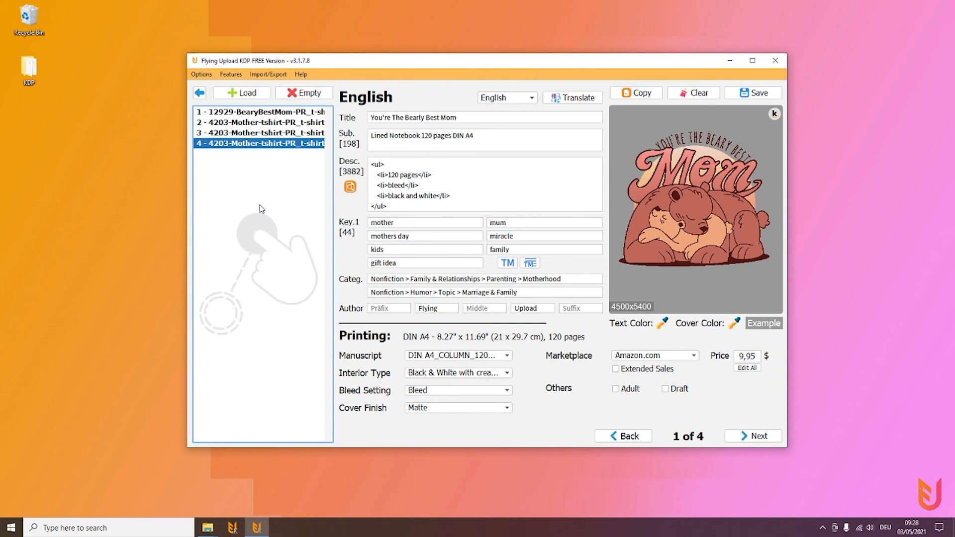
left_click(260, 111)
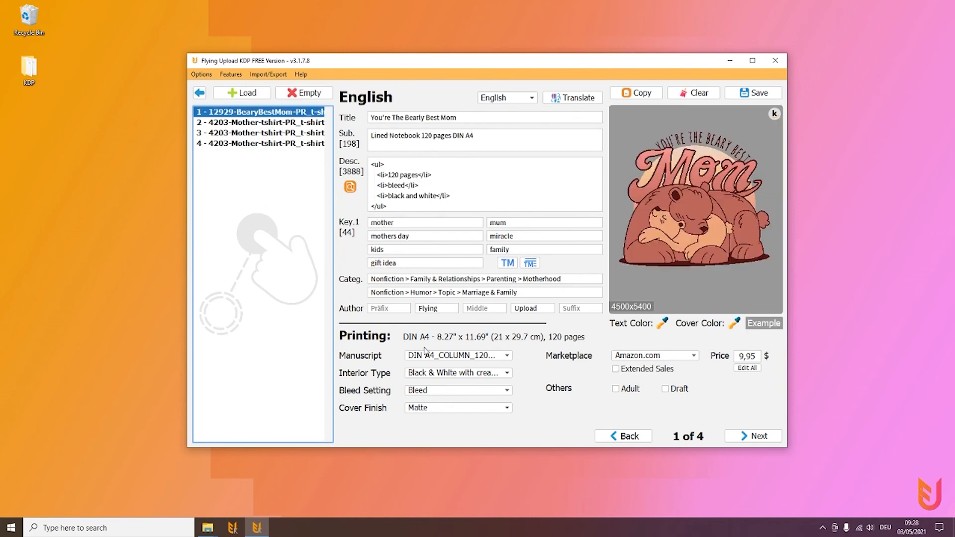
mouse_move(541, 395)
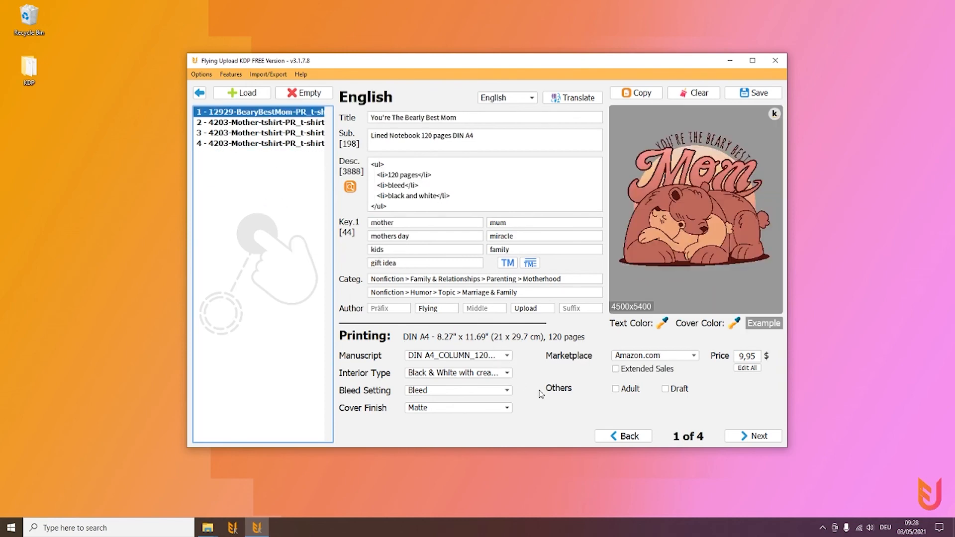